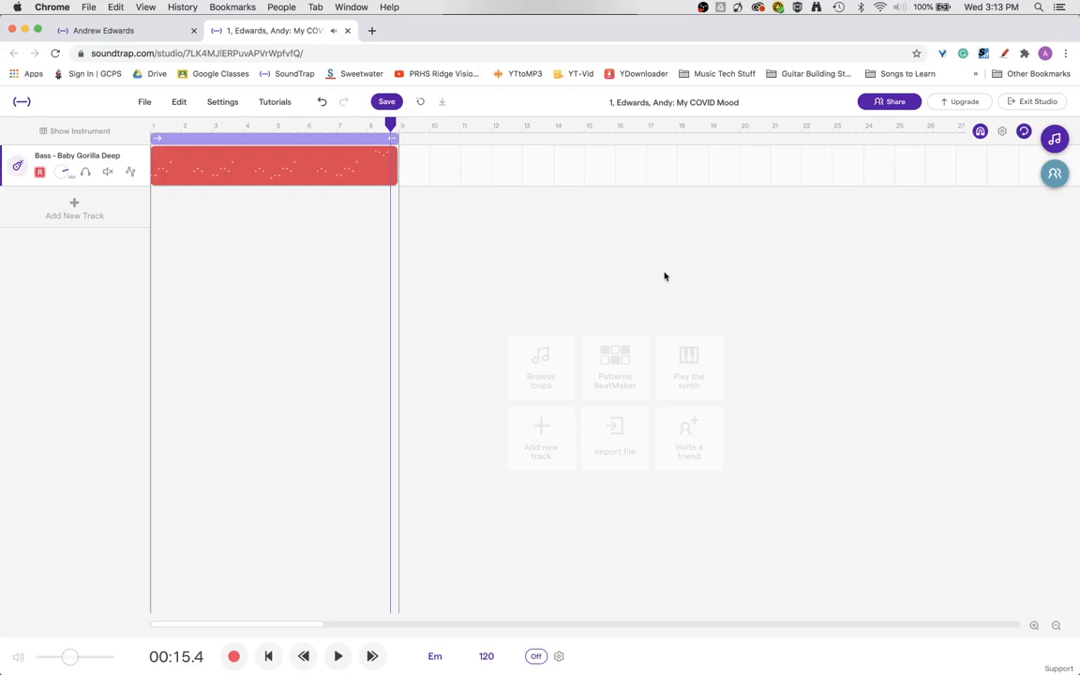
mouse_move(574, 531)
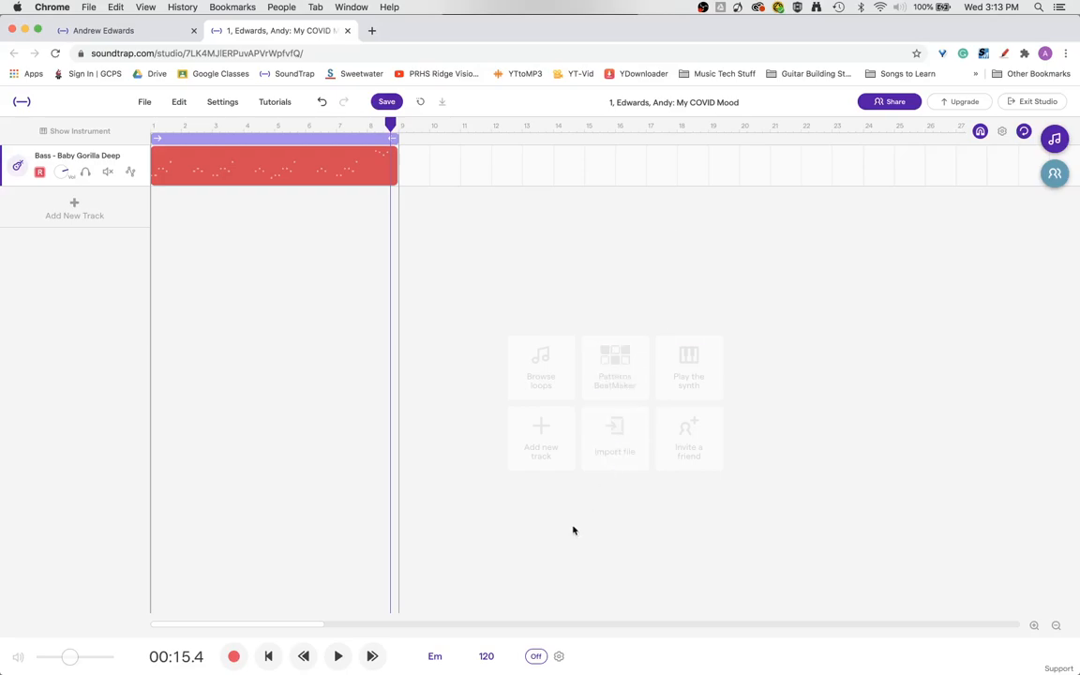
mouse_move(497, 600)
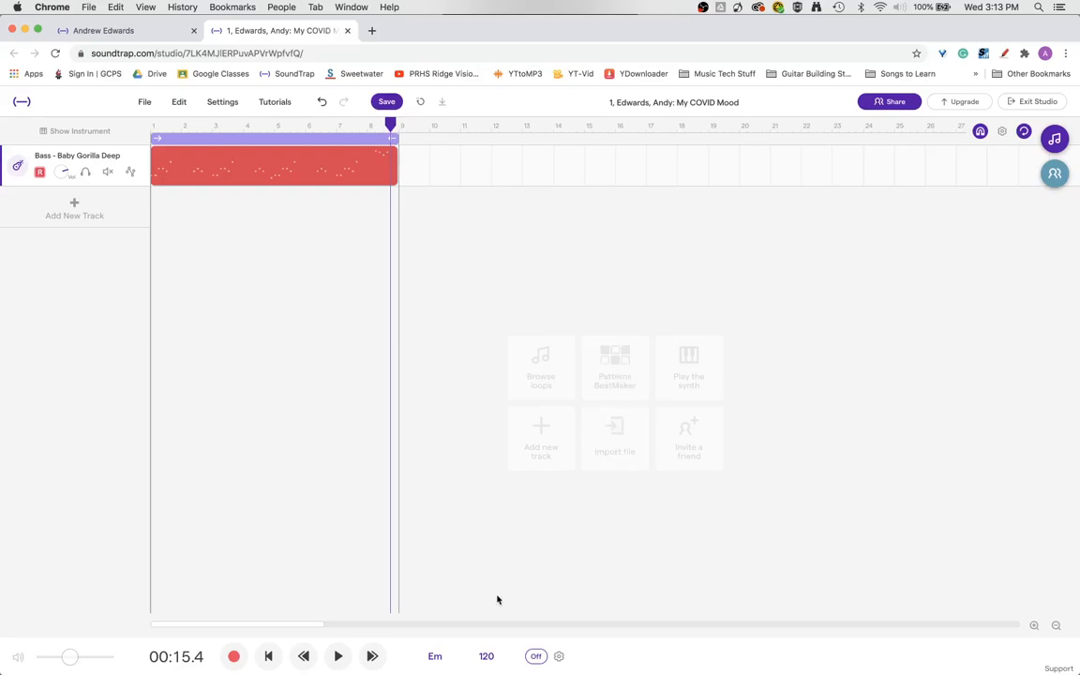
mouse_move(503, 598)
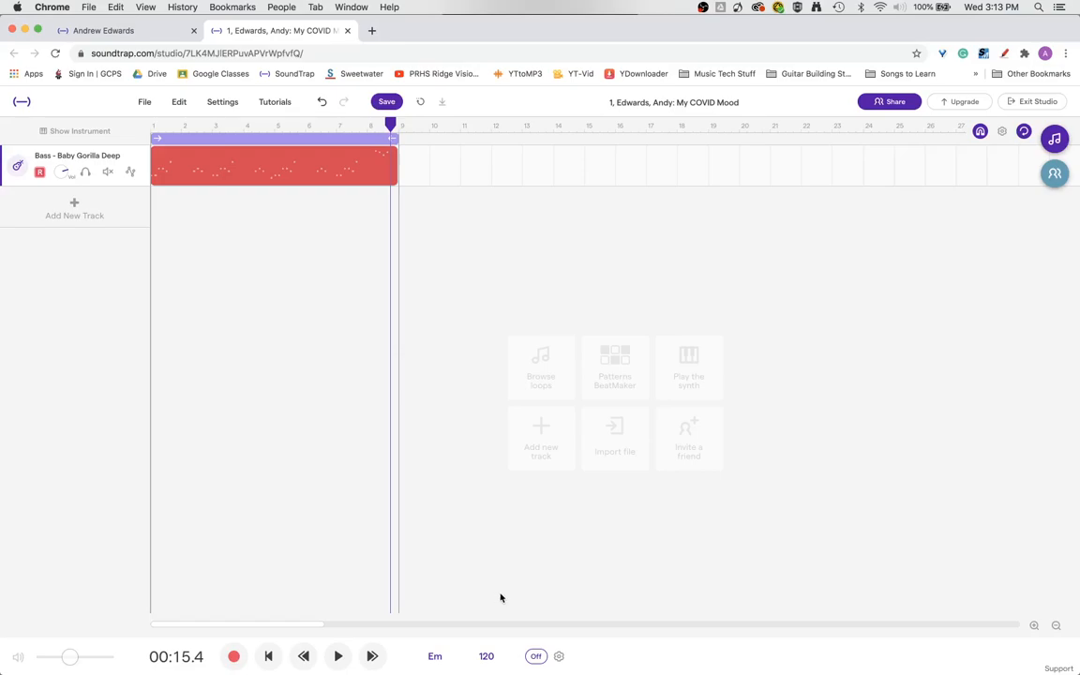
mouse_move(495, 608)
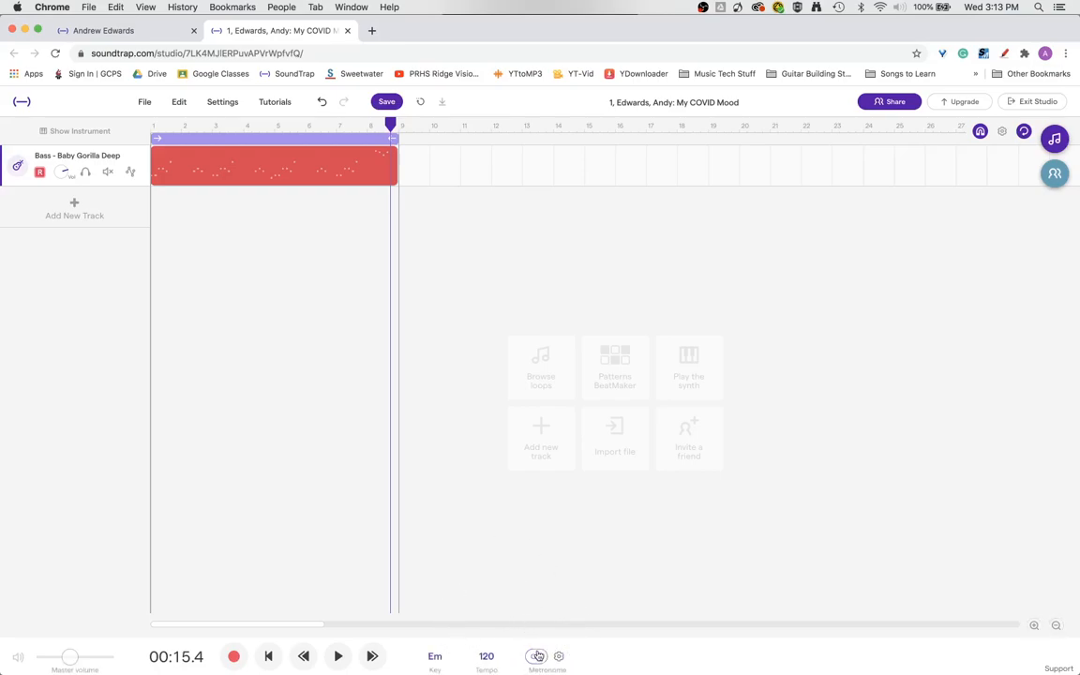
- Turn the metronome on and review its Clave sound and one-bar count-in options
click(536, 657)
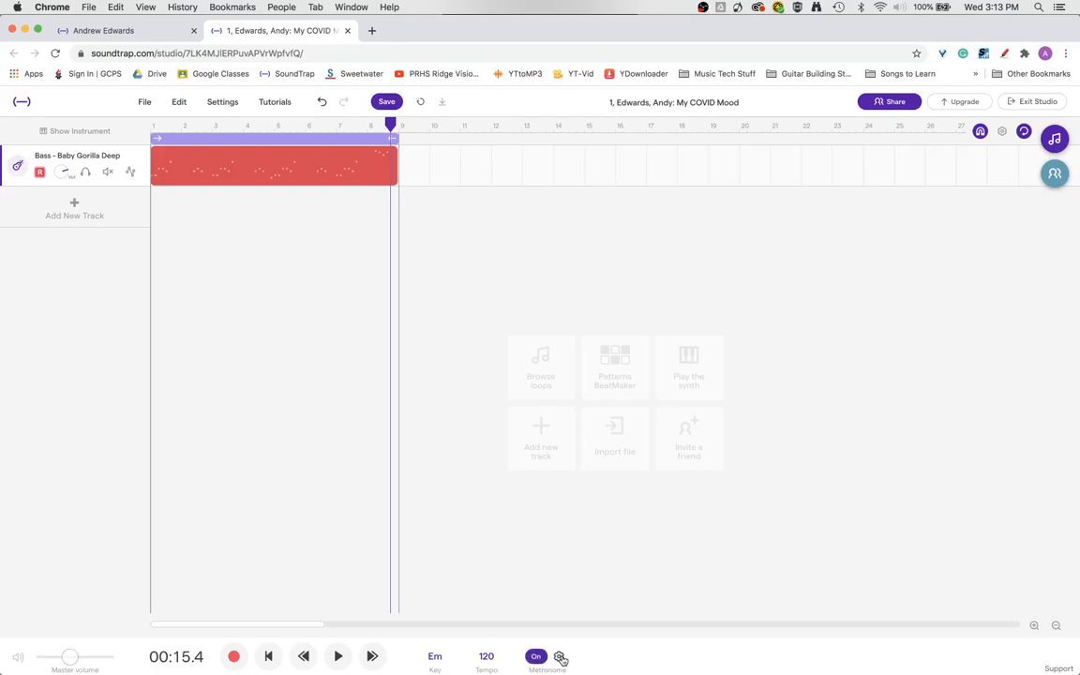
click(559, 657)
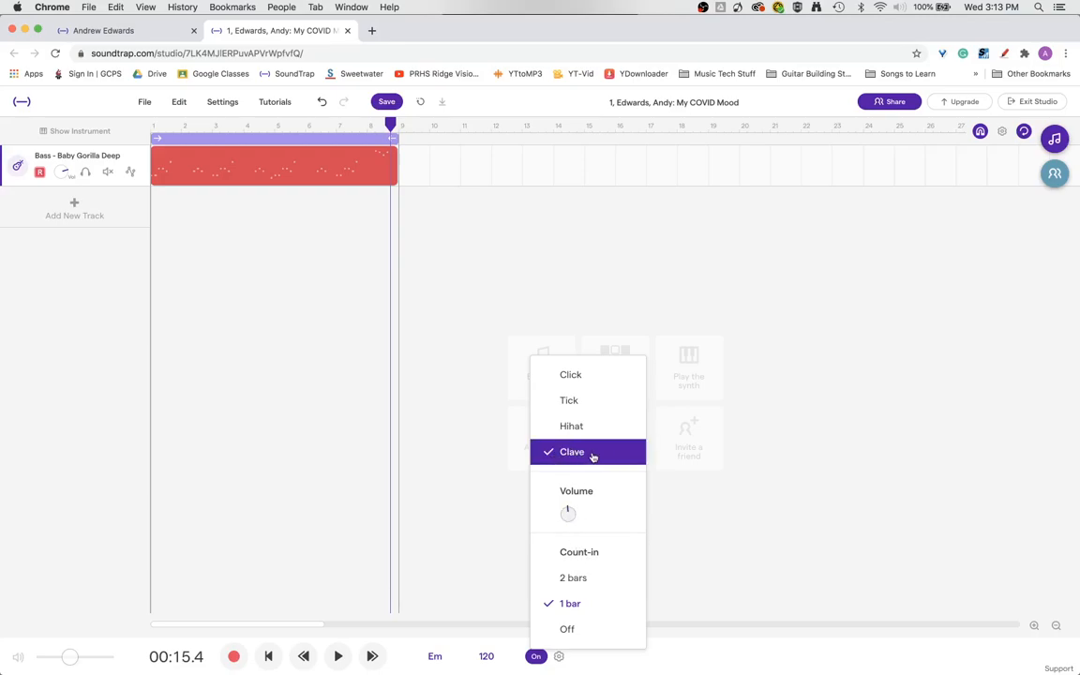
mouse_move(431, 143)
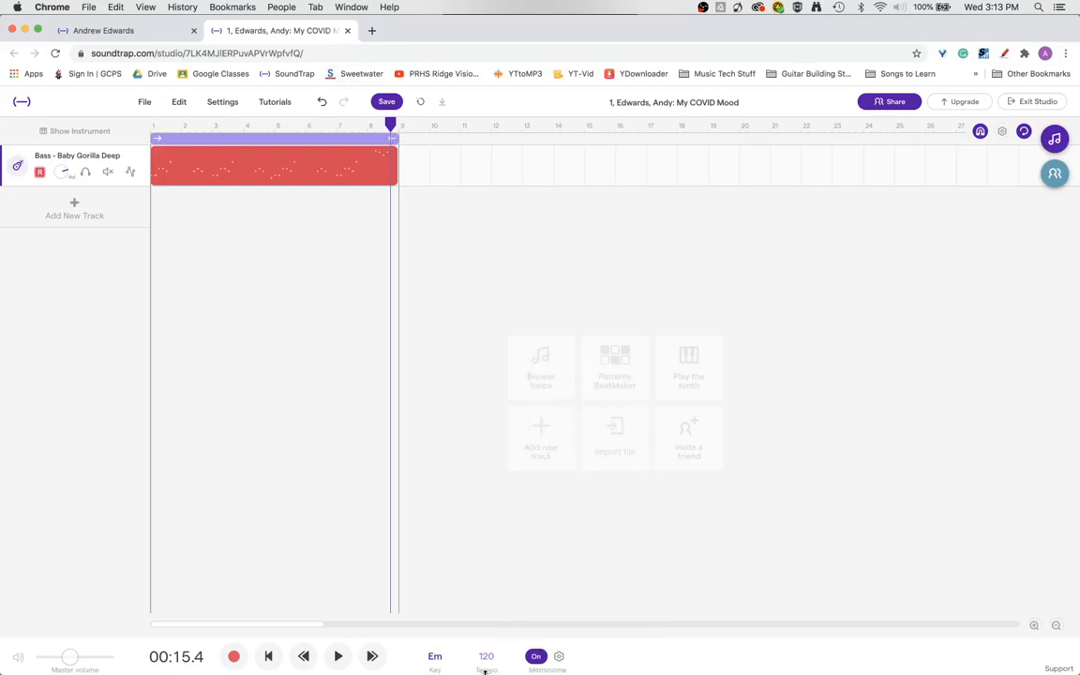
- Push the project tempo up from 120 to 150 BPM in the Tempo popup, then begin lowering it
click(485, 656)
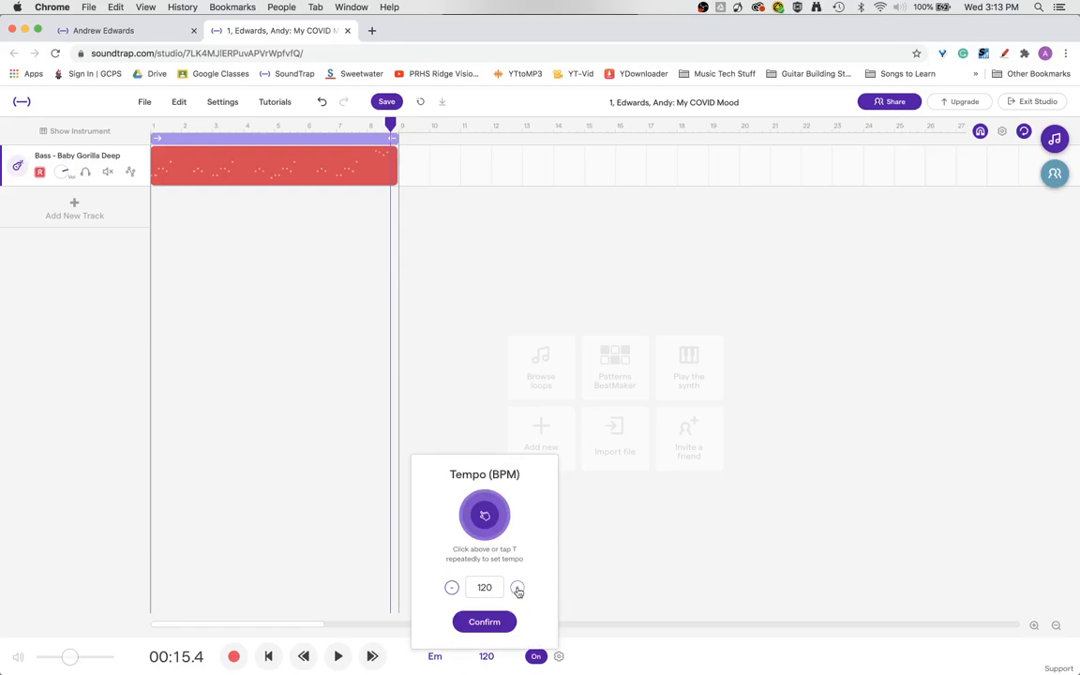
click(518, 589)
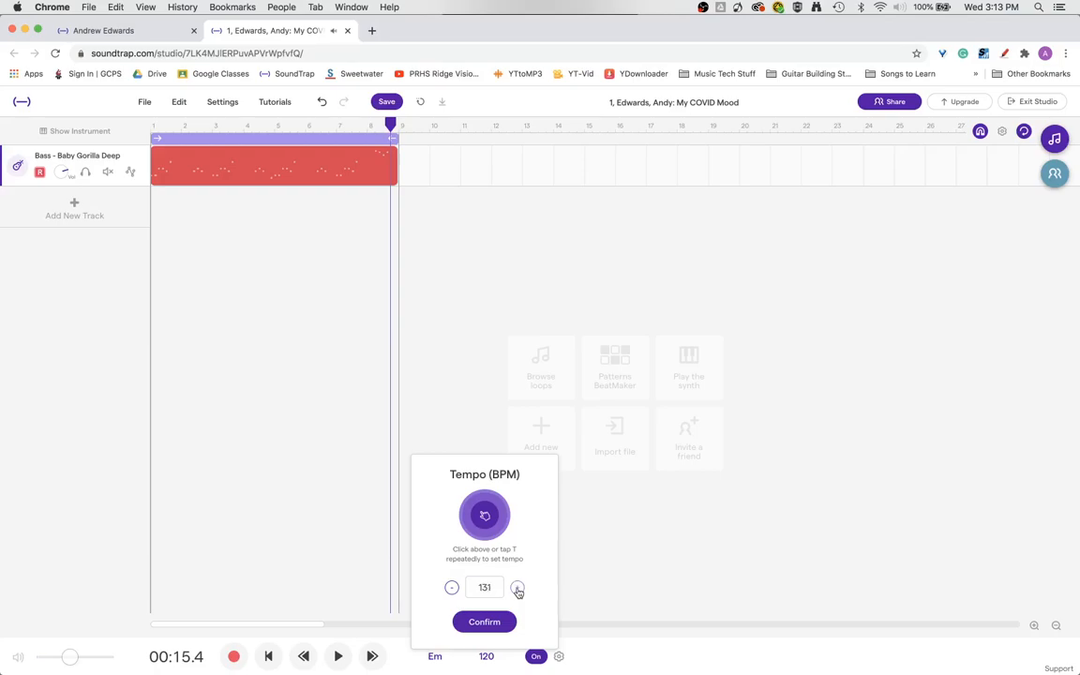
click(518, 589)
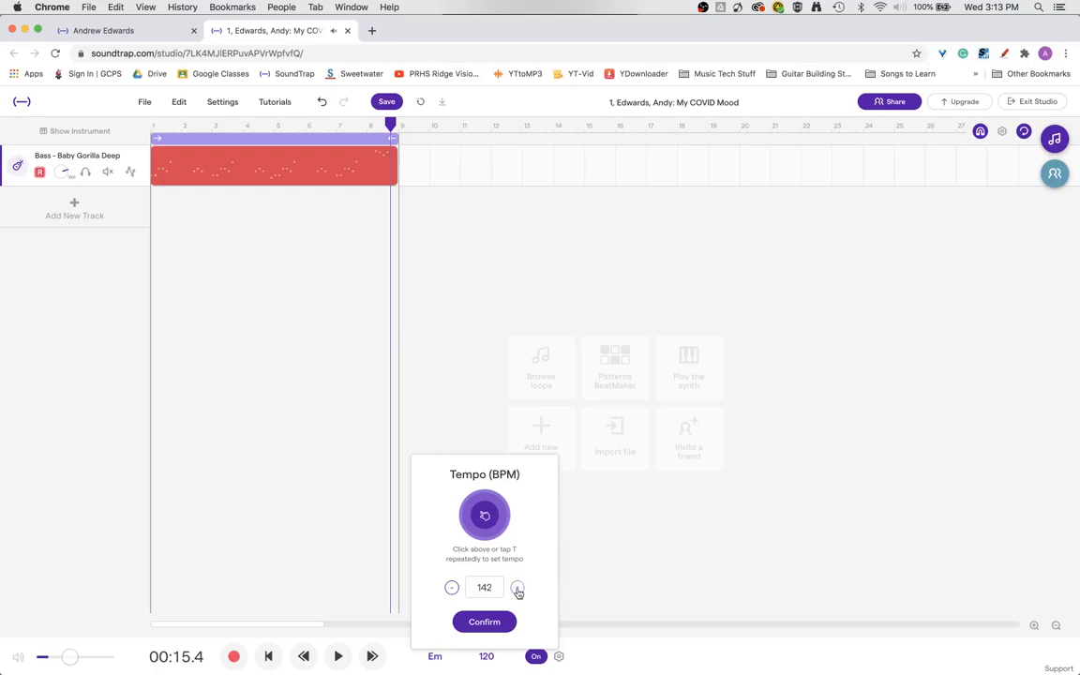
click(518, 589)
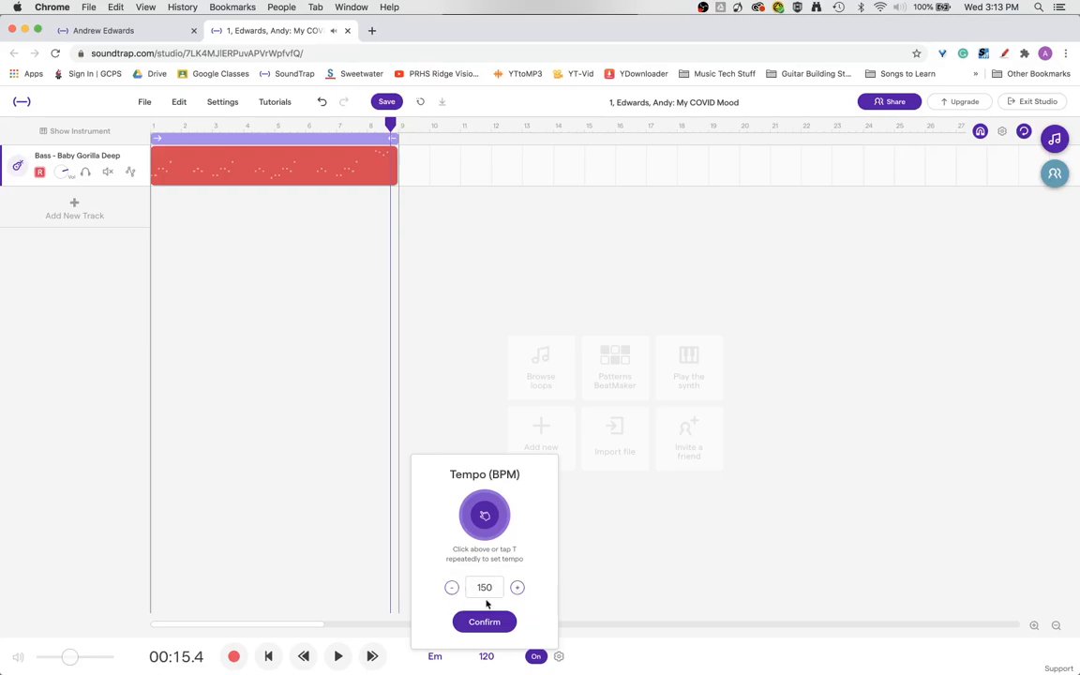
click(484, 587)
text(67)
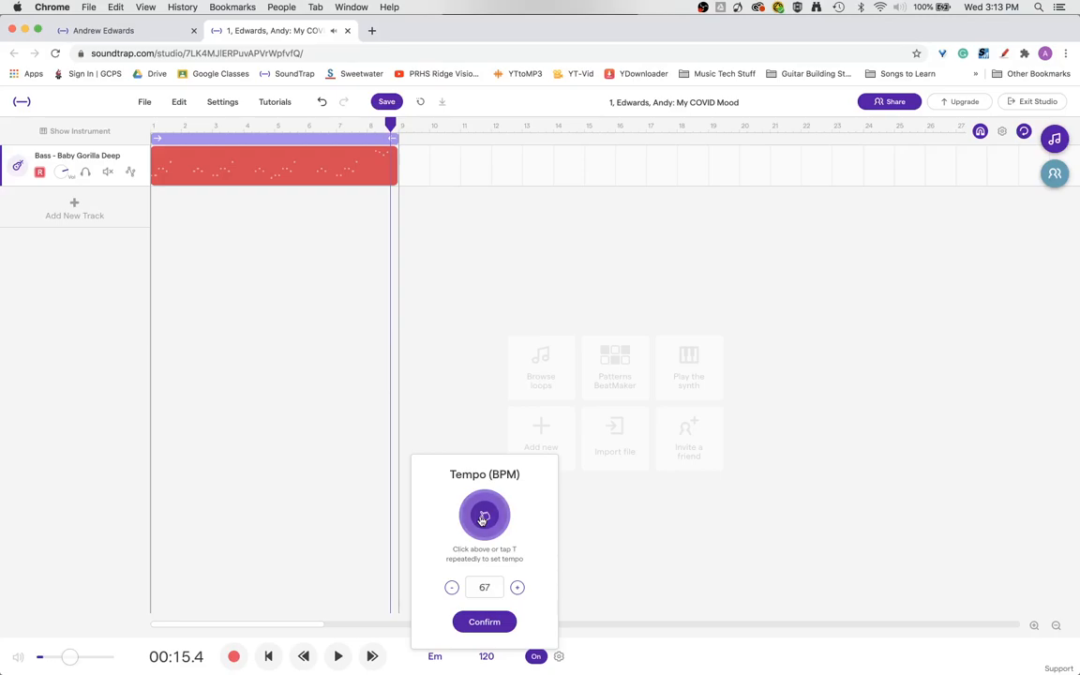
- Adjust the tempo value to 82 BPM and confirm it, stretching the bass region to match
click(517, 587)
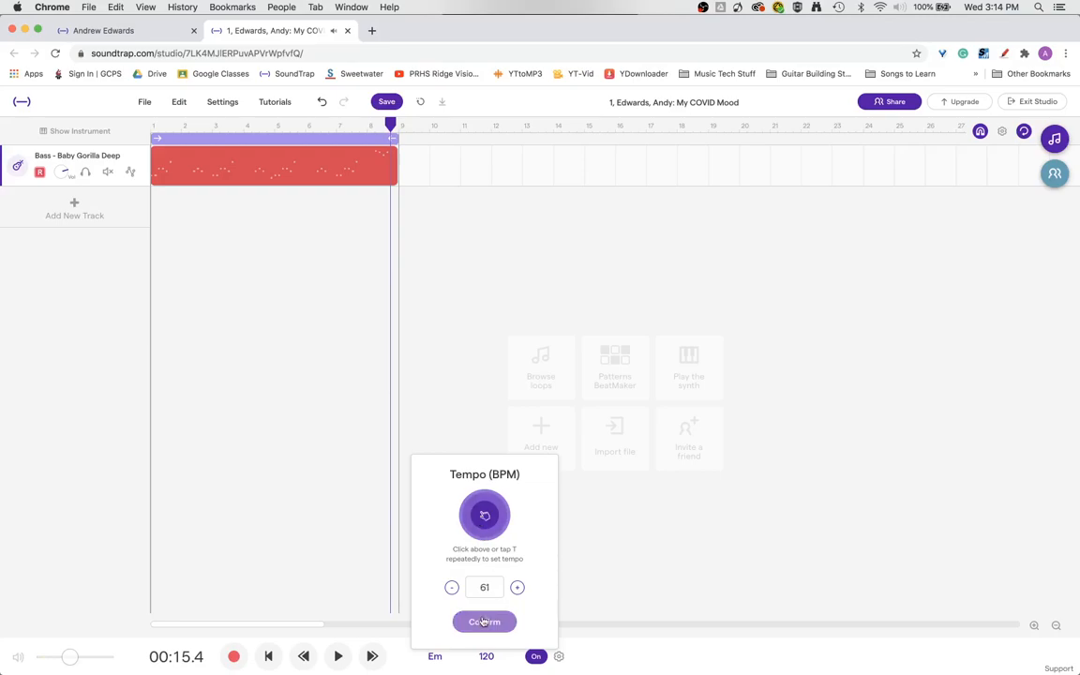
click(517, 589)
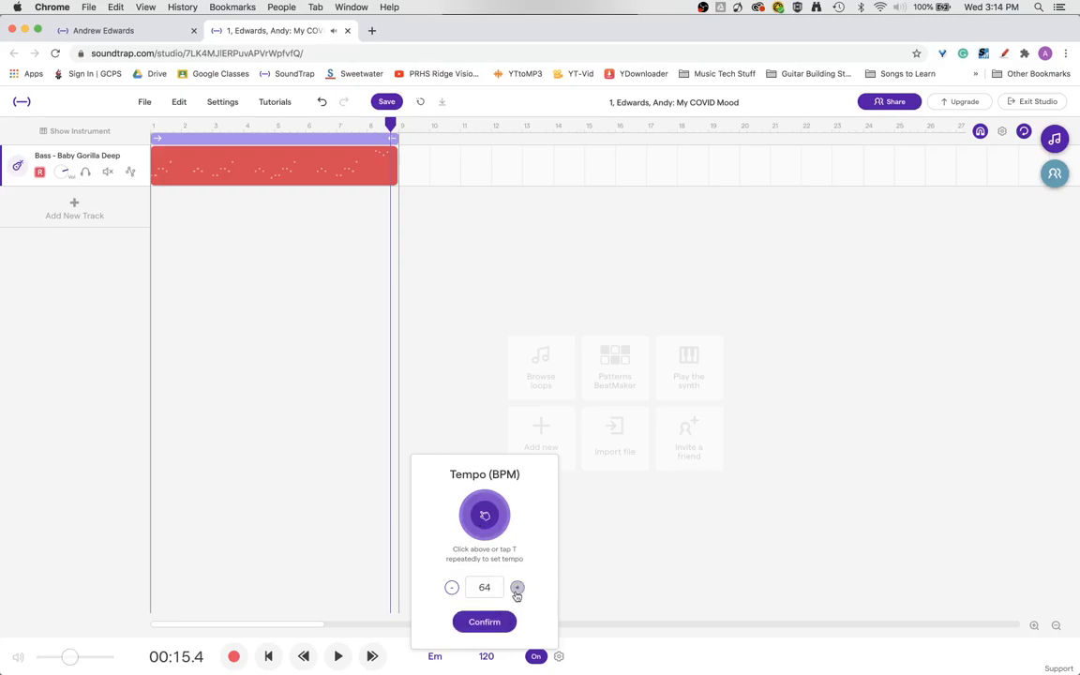
click(518, 589)
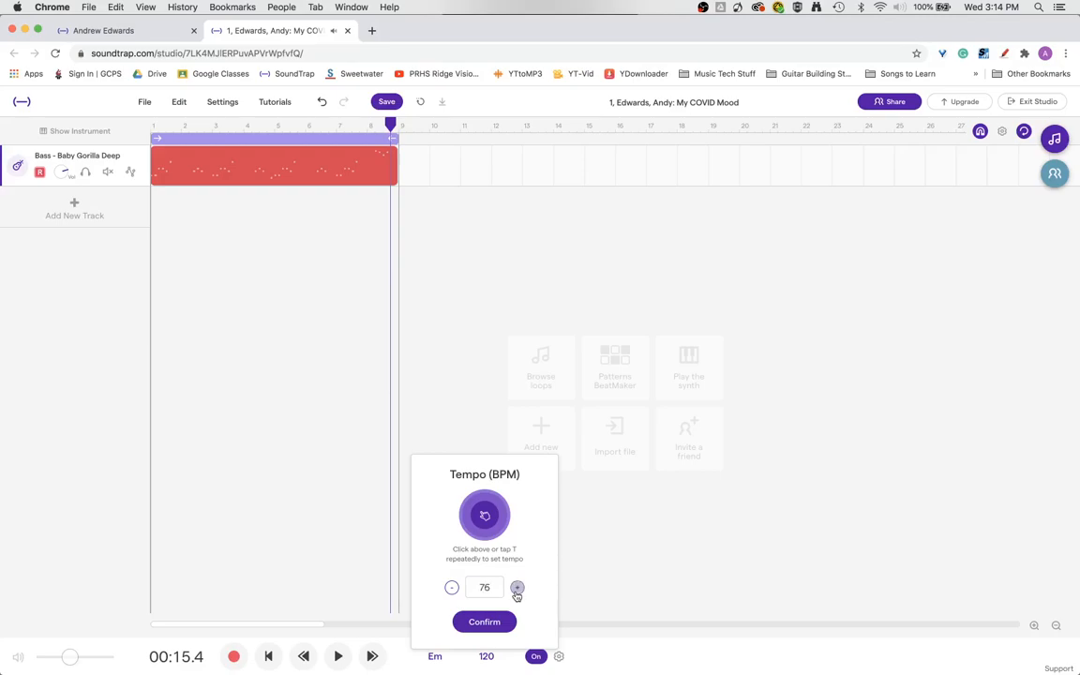
click(517, 589)
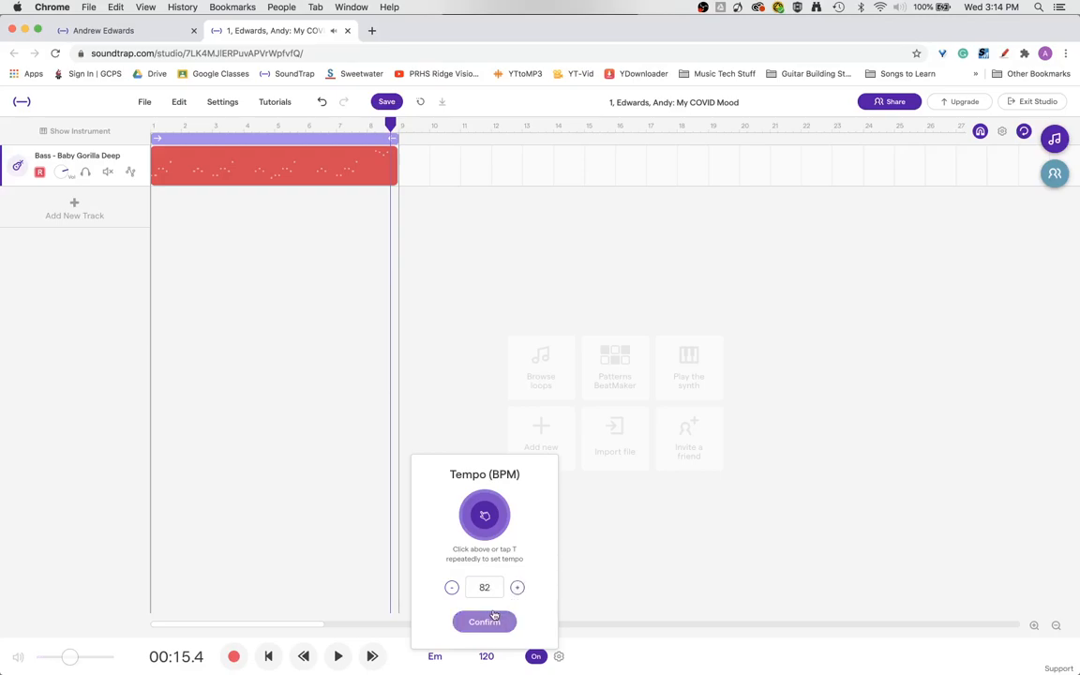
click(484, 622)
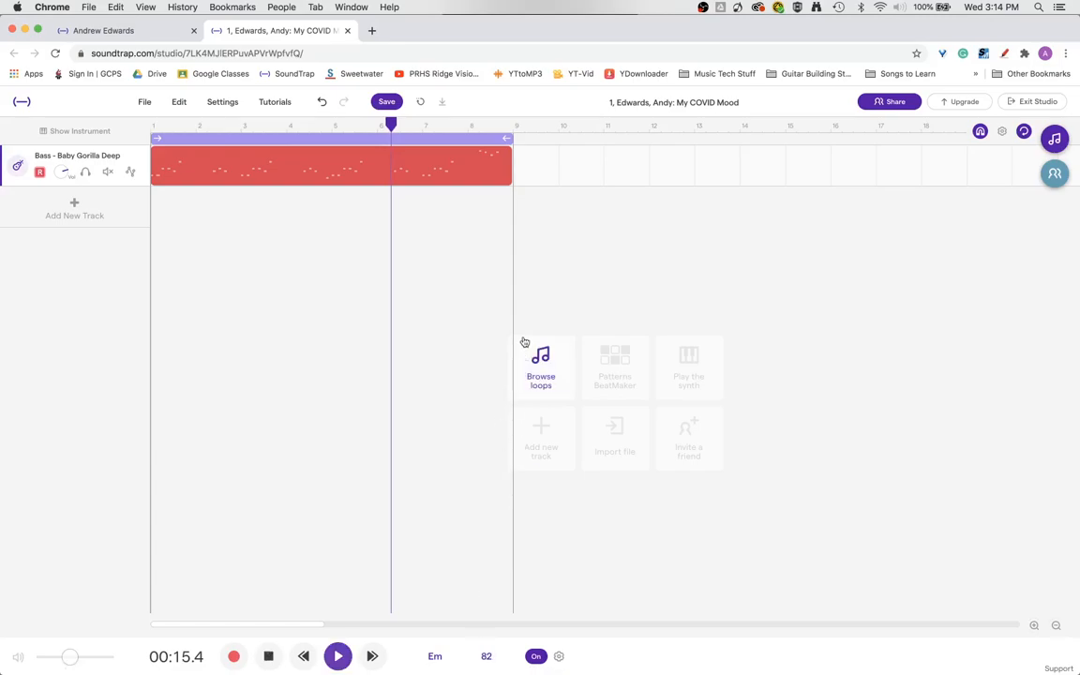
- Stop playback and rewind to the beginning of the stretched bass region
click(338, 656)
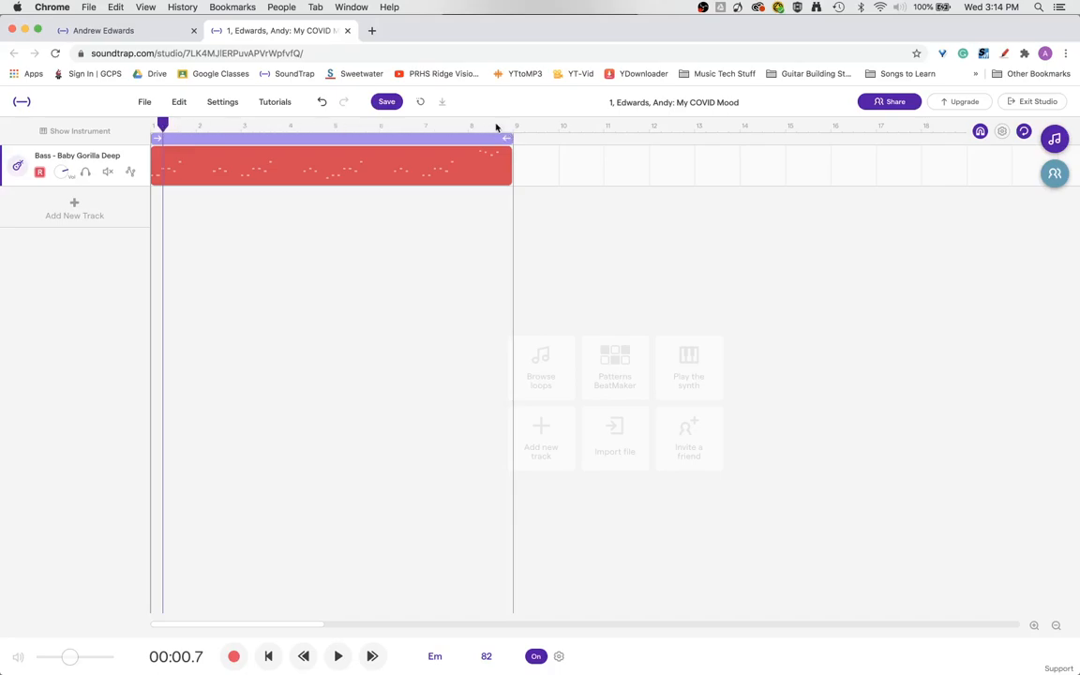
mouse_move(450, 146)
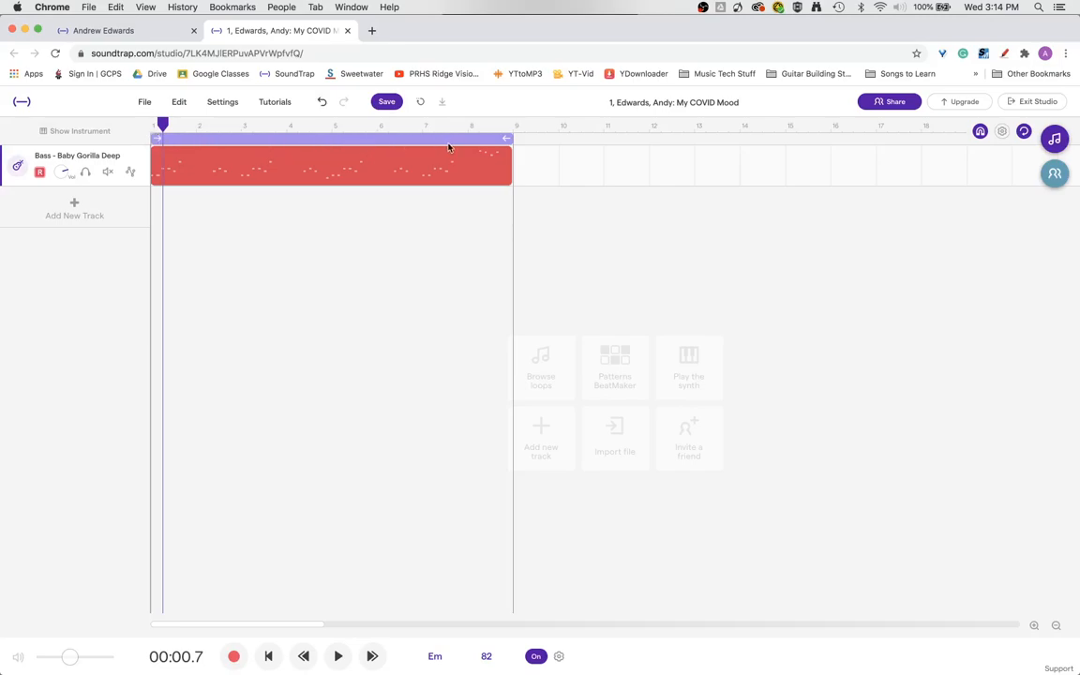
mouse_move(387, 145)
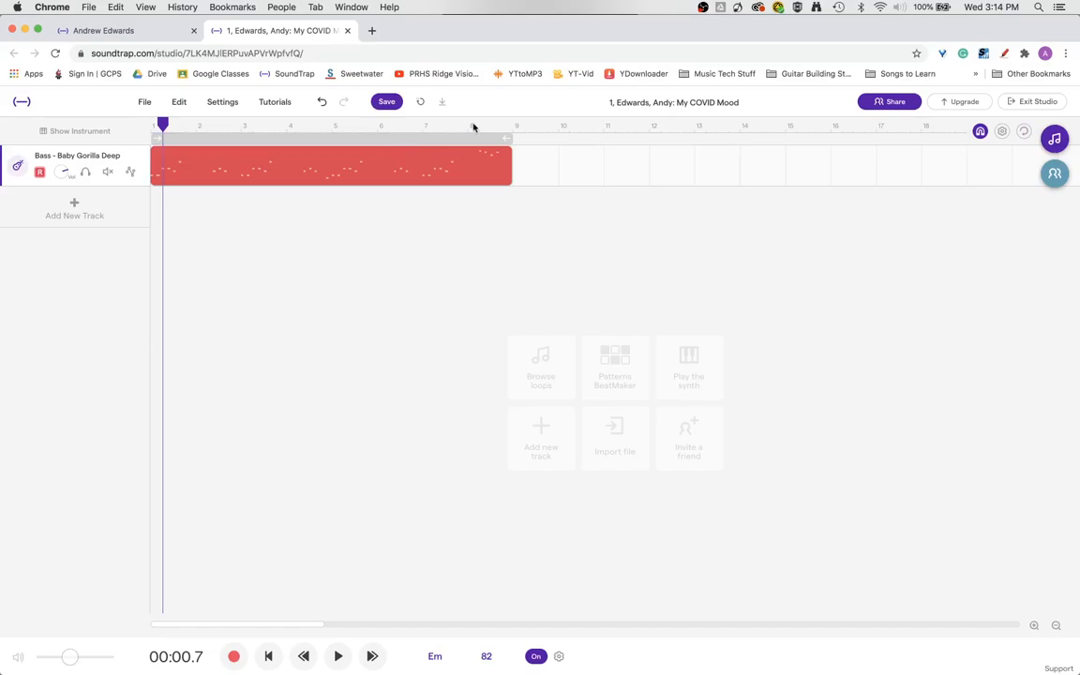
- Shorten the loop range to cover only the first two bars of the bass region
click(337, 656)
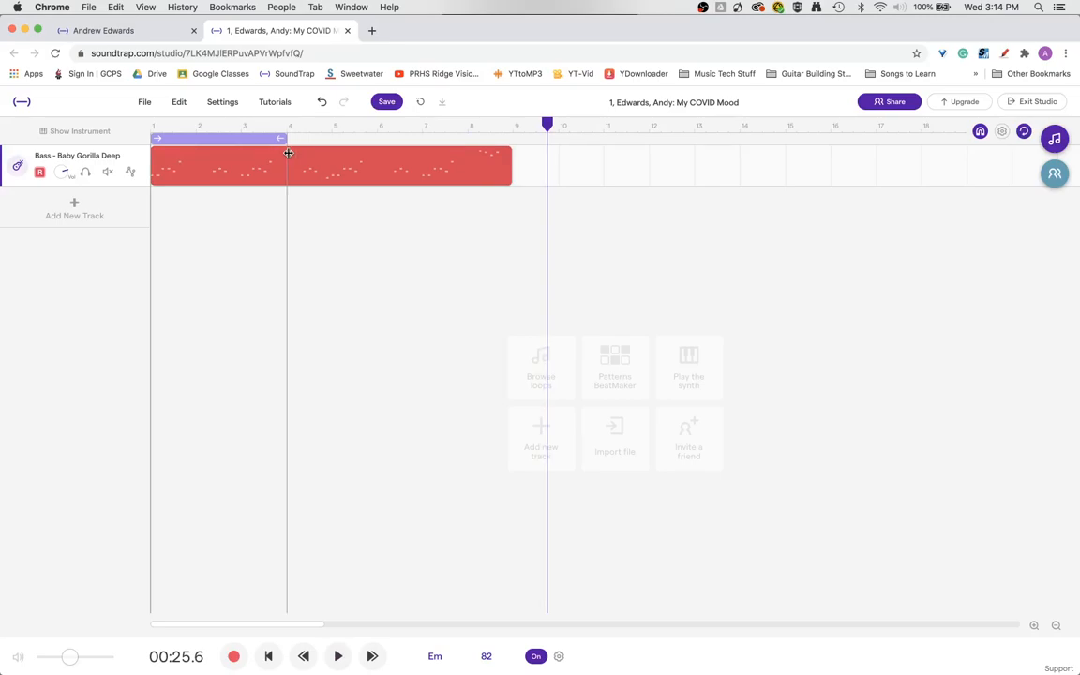
- Audition the loop from the project start, then shift it to the closing bars of the bass clip
click(184, 124)
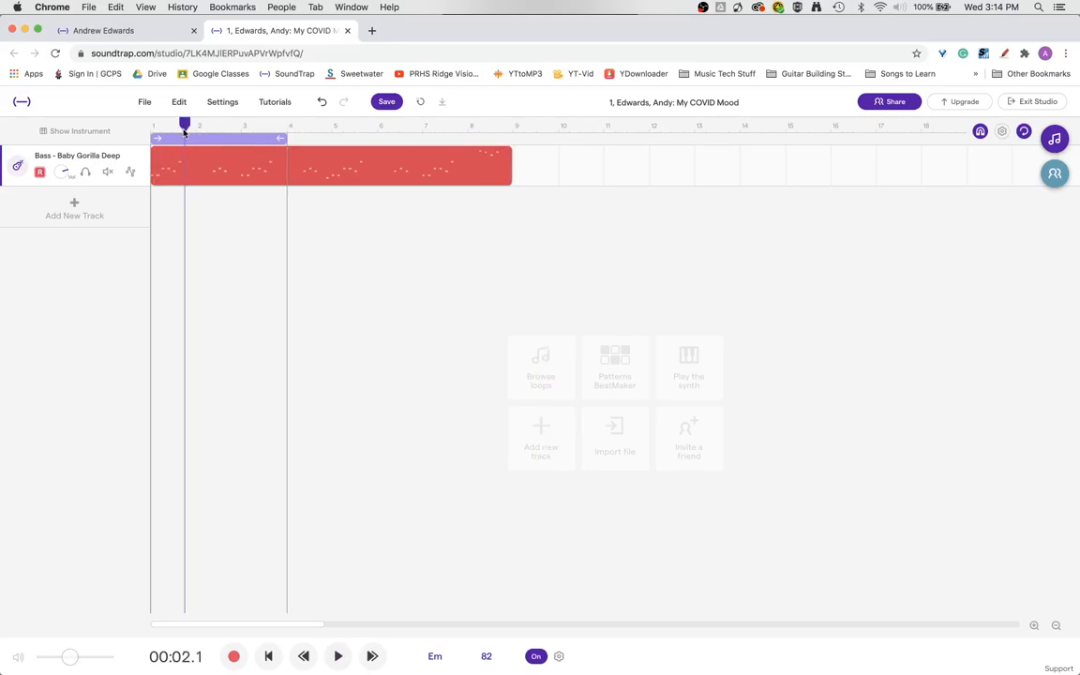
click(337, 657)
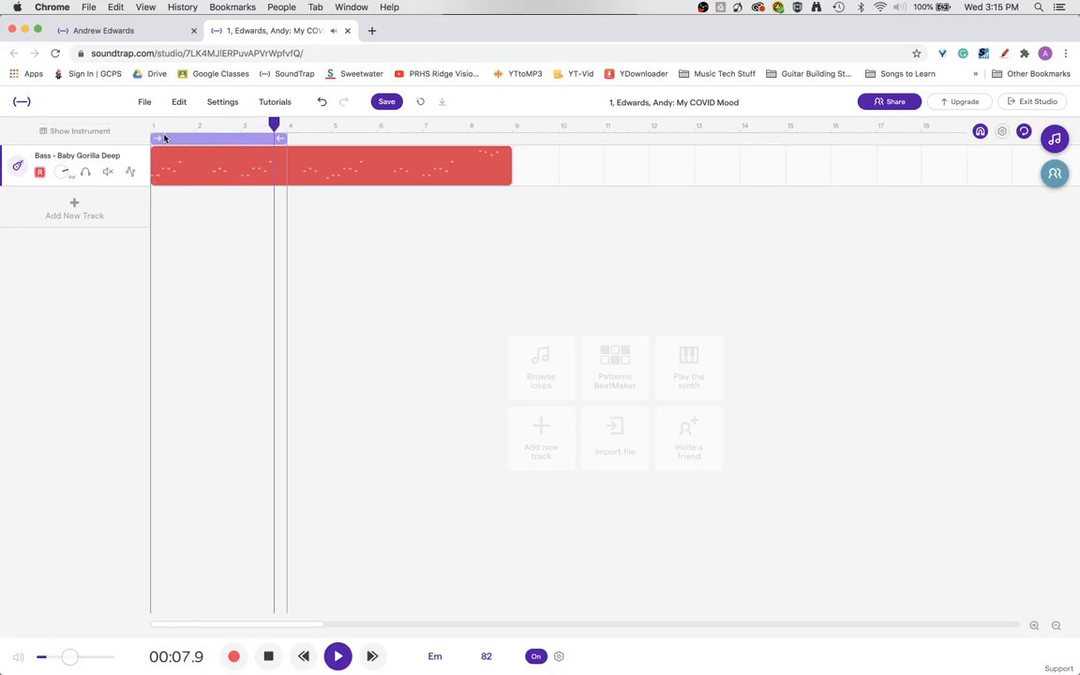
click(337, 656)
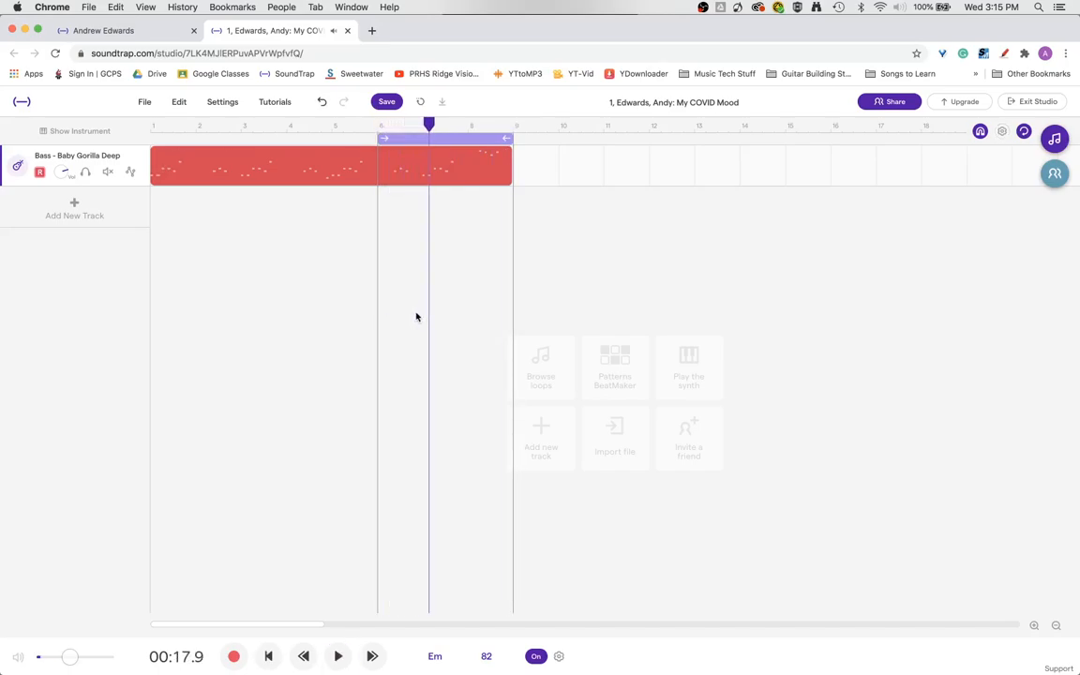
mouse_move(434, 315)
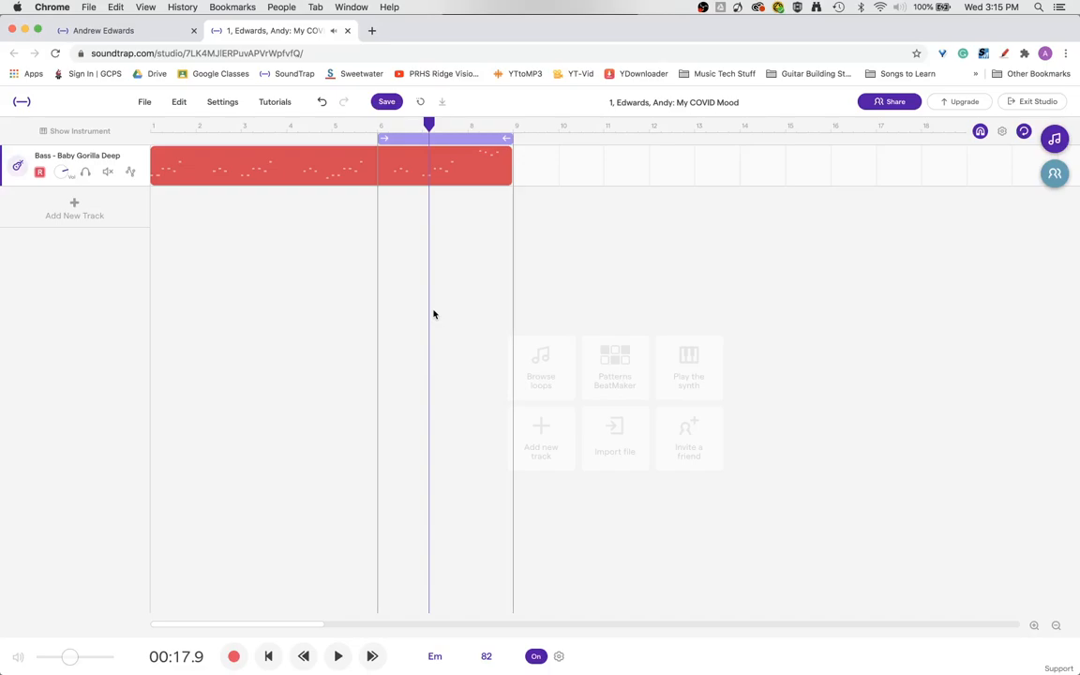